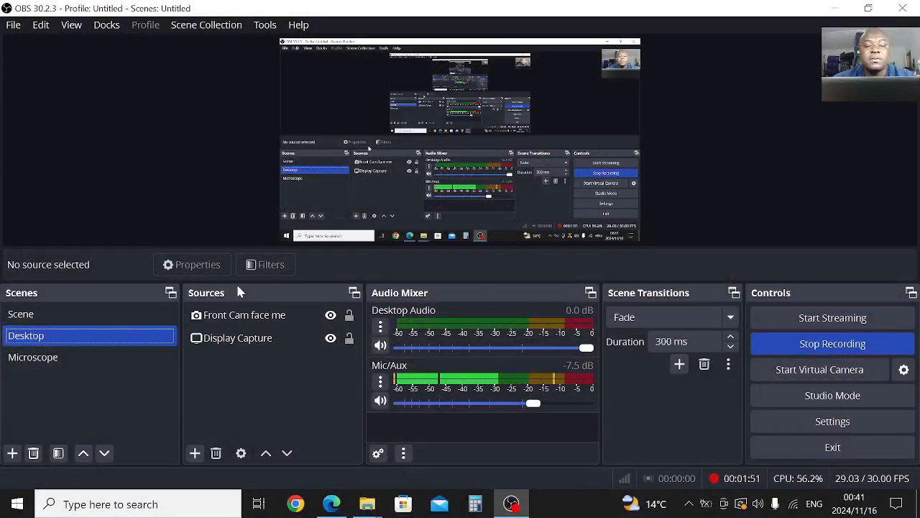
Step: Bring the biosbug.com HP 8-digit unlock page's password reset form into view
click(330, 503)
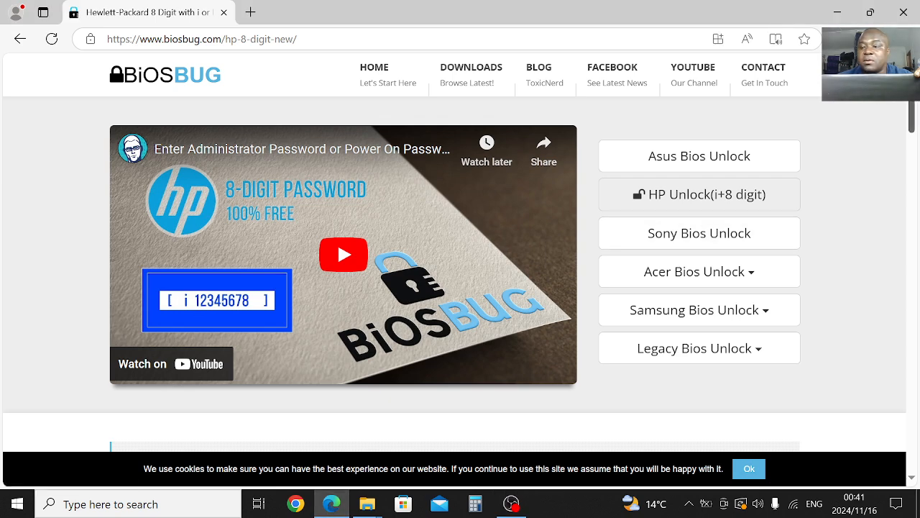
scroll(down, 3)
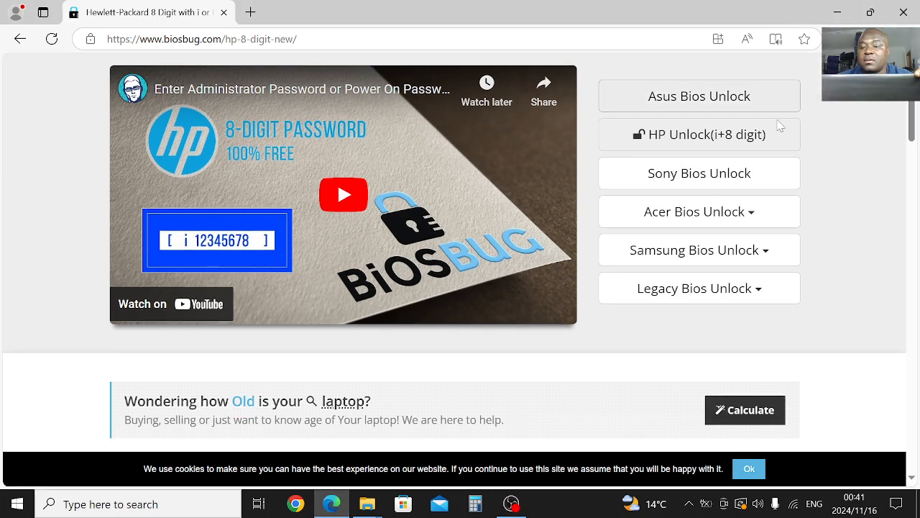
mouse_move(768, 144)
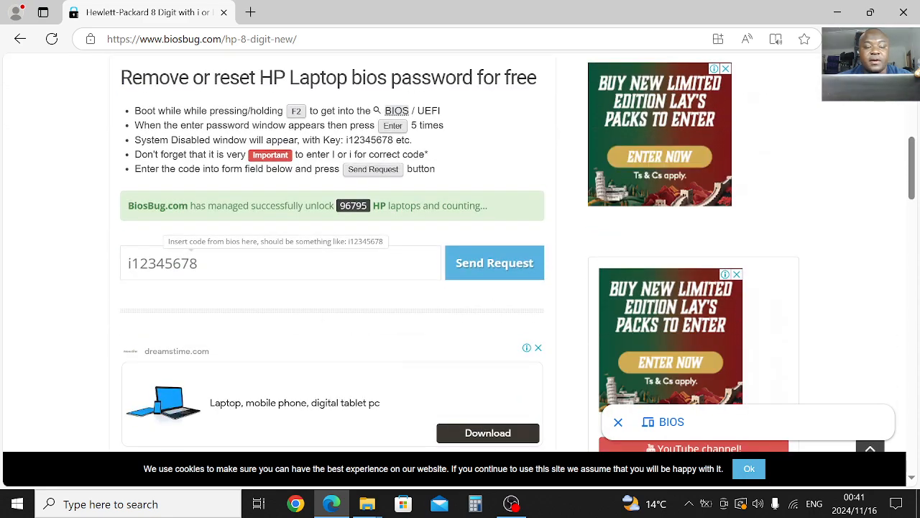
click(281, 261)
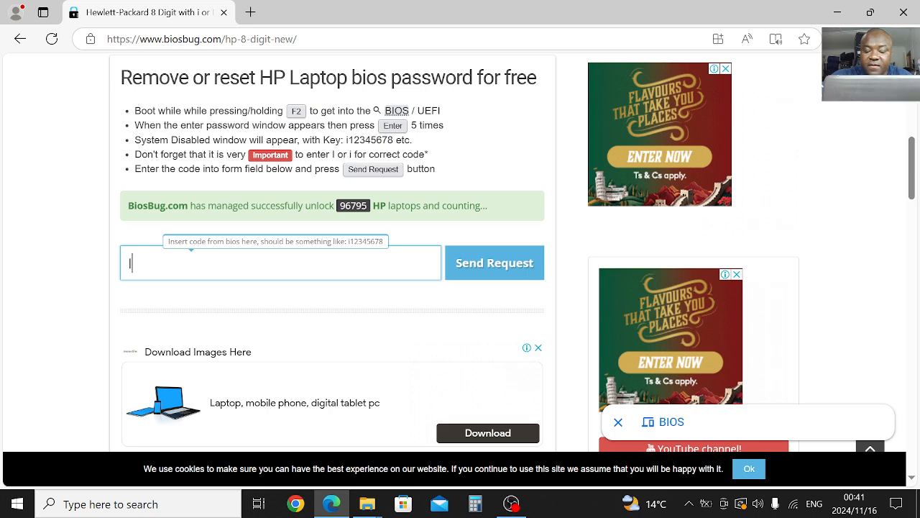
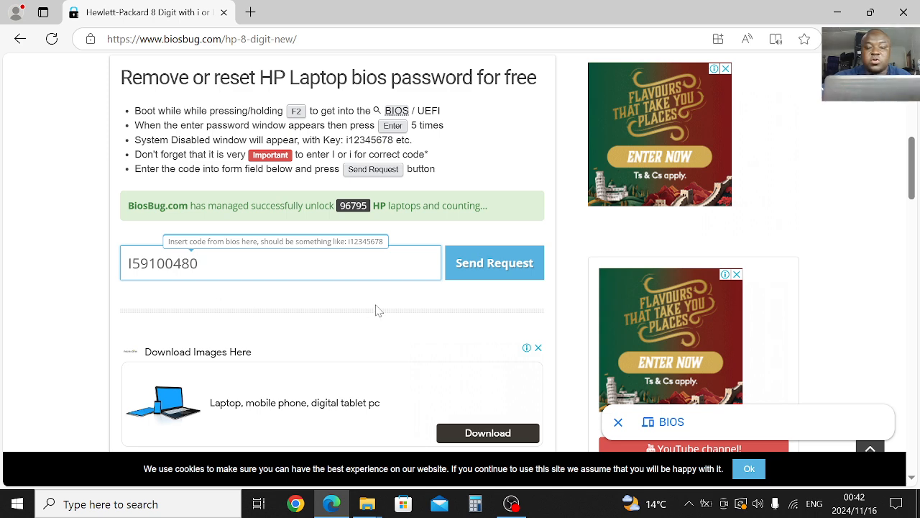
mouse_move(494, 262)
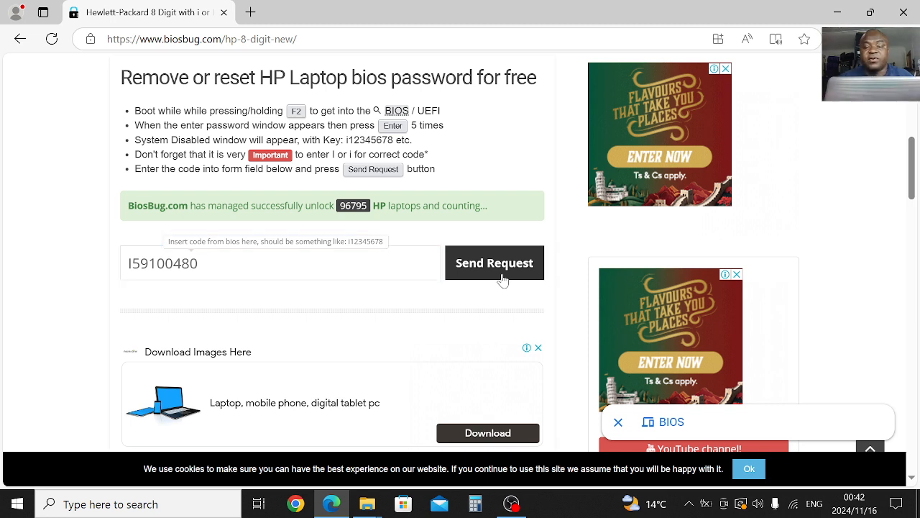
click(494, 261)
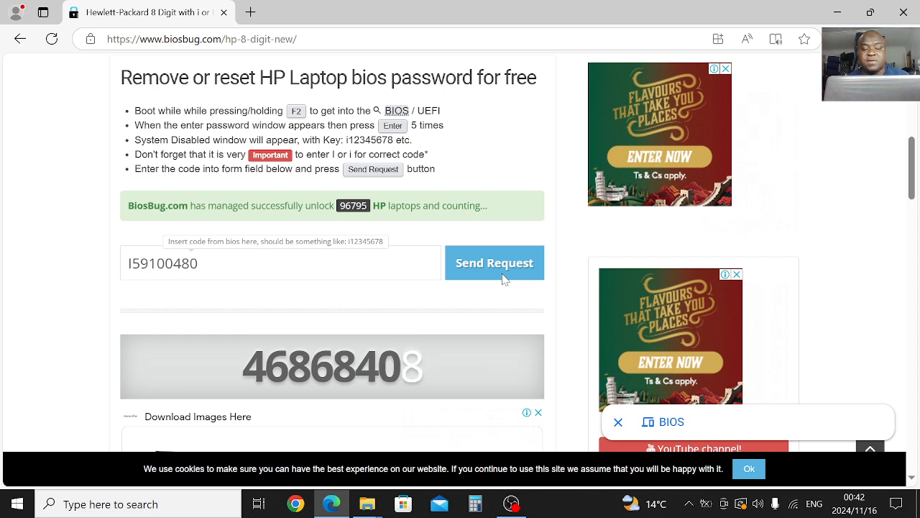
click(494, 262)
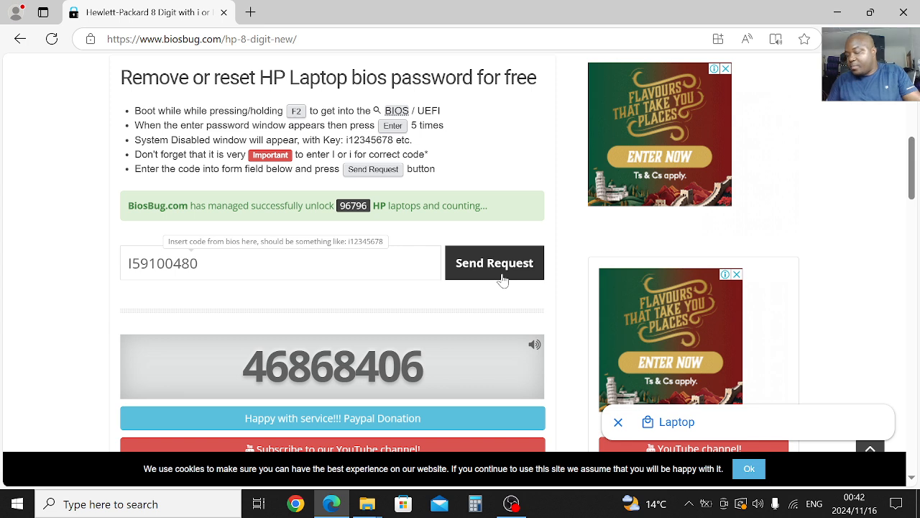
mouse_move(495, 291)
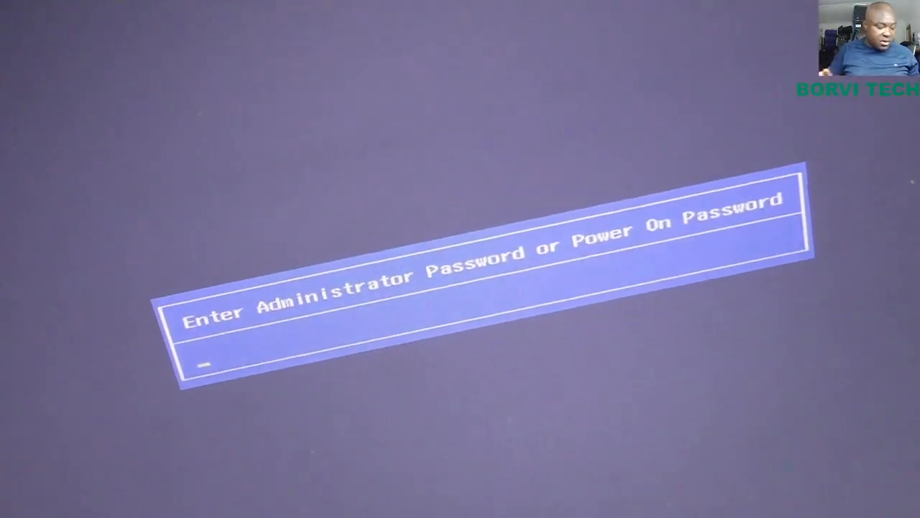
text(*)
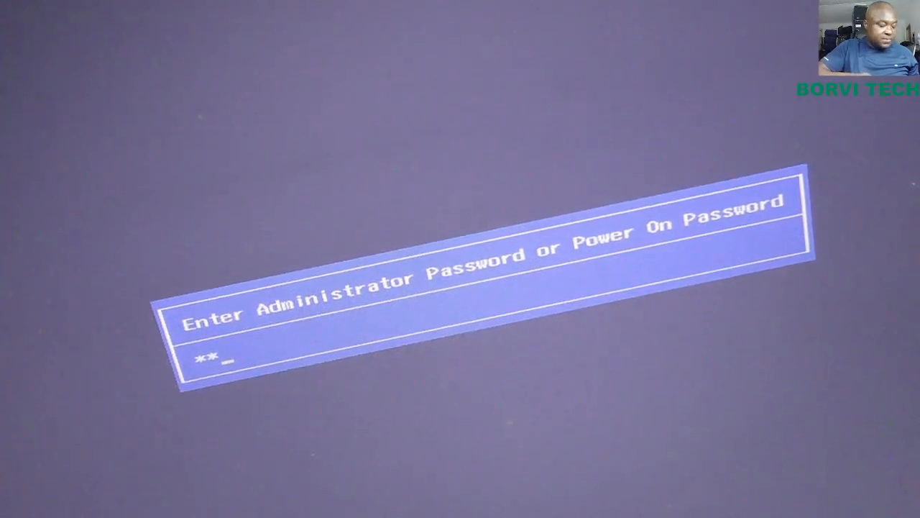
text(**)
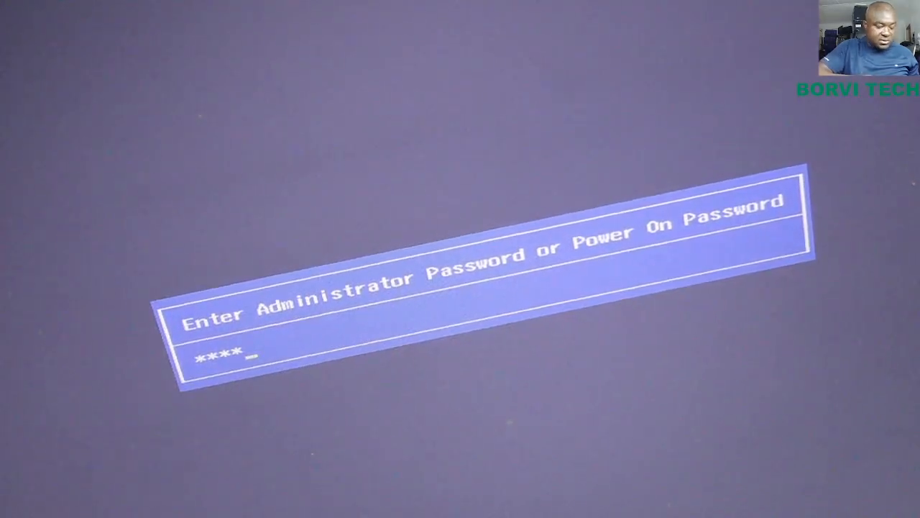